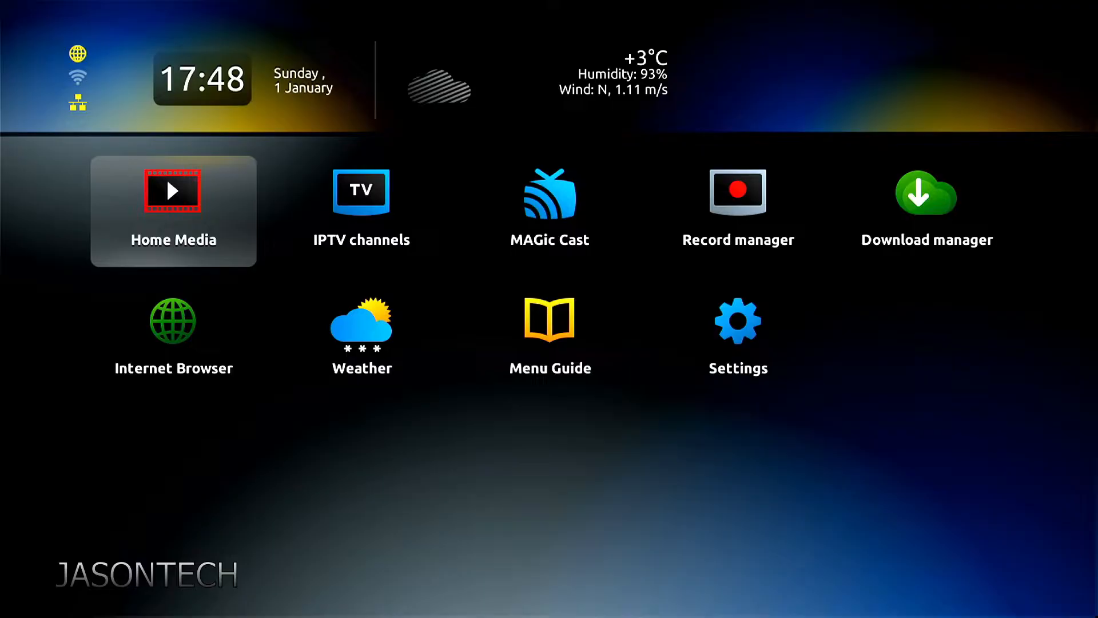
Step: Open Settings from the home screen, then the system settings entry
left_click(737, 210)
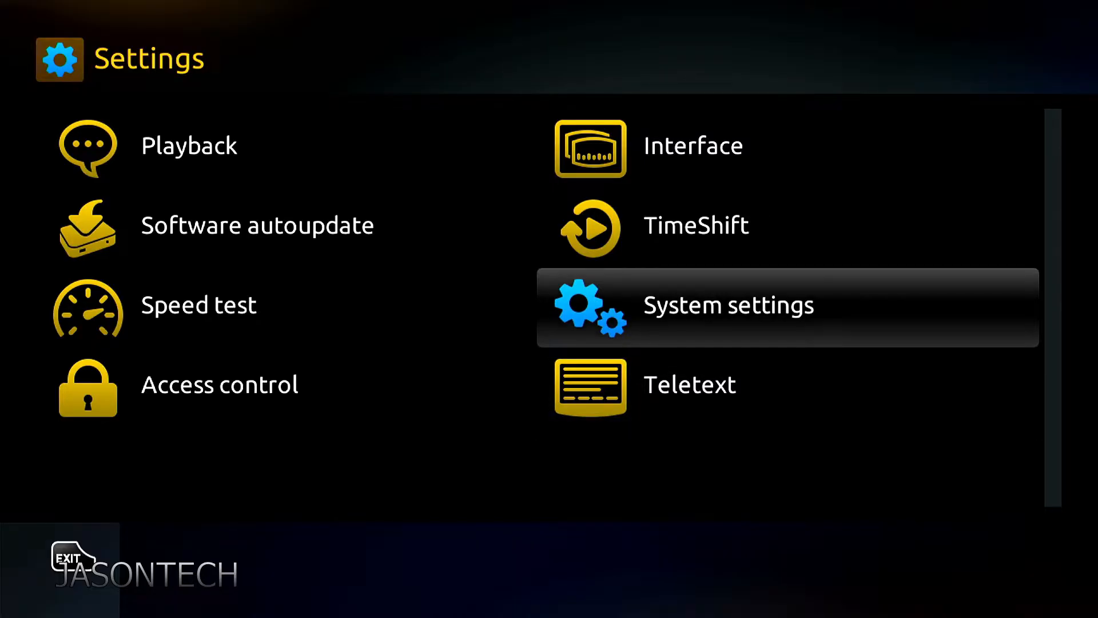
left_click(727, 304)
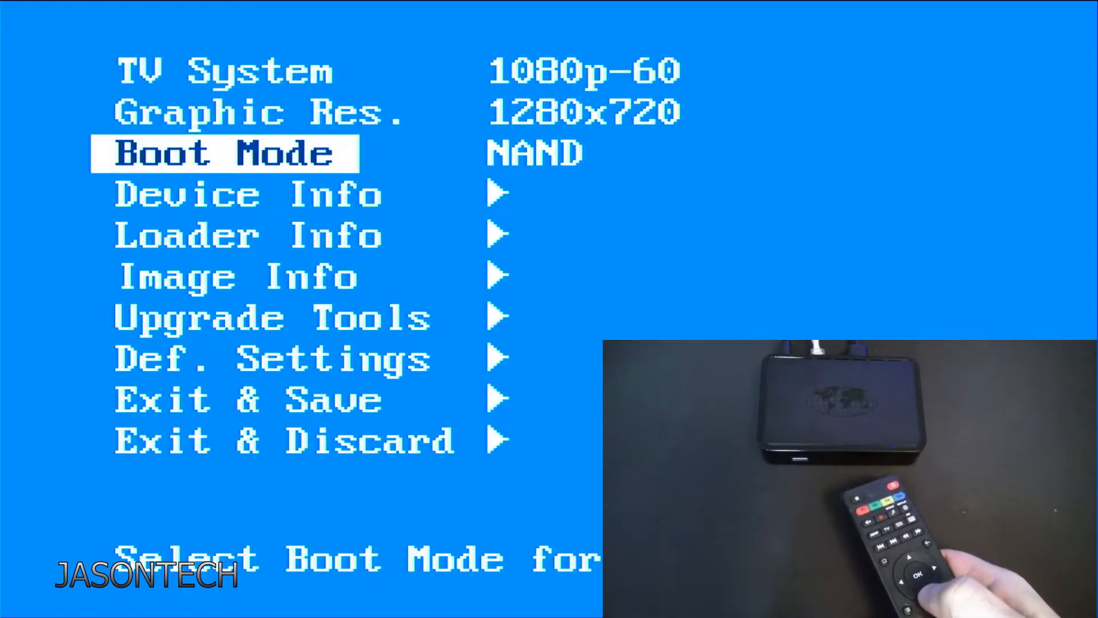
Step: Move down to Def. Settings in the bootloader menu and start the factory reset
key("Down")
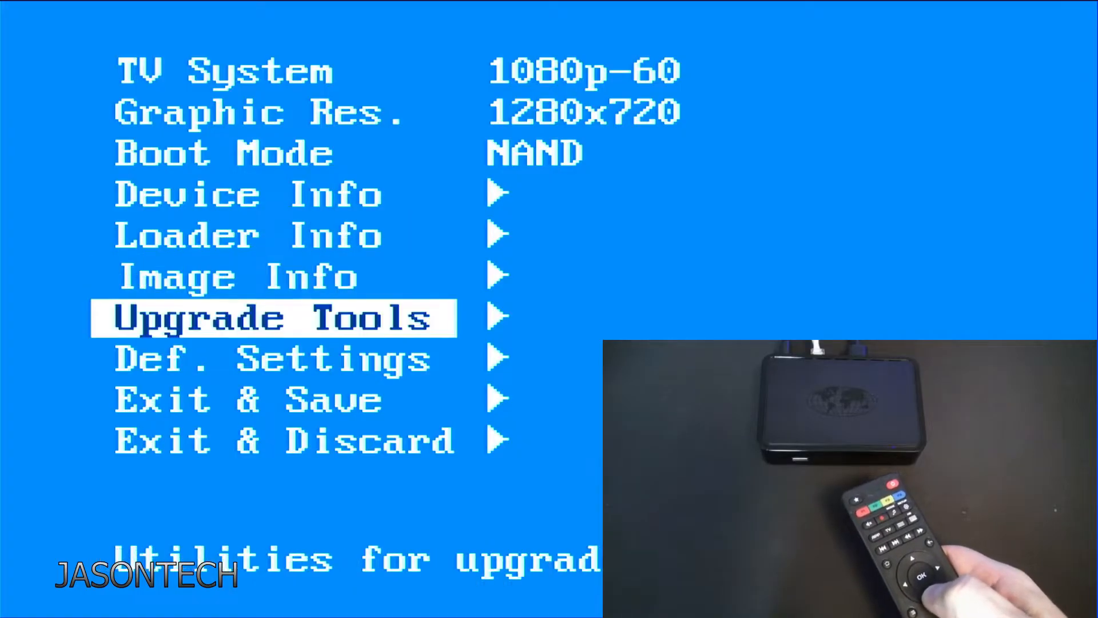
key("Down")
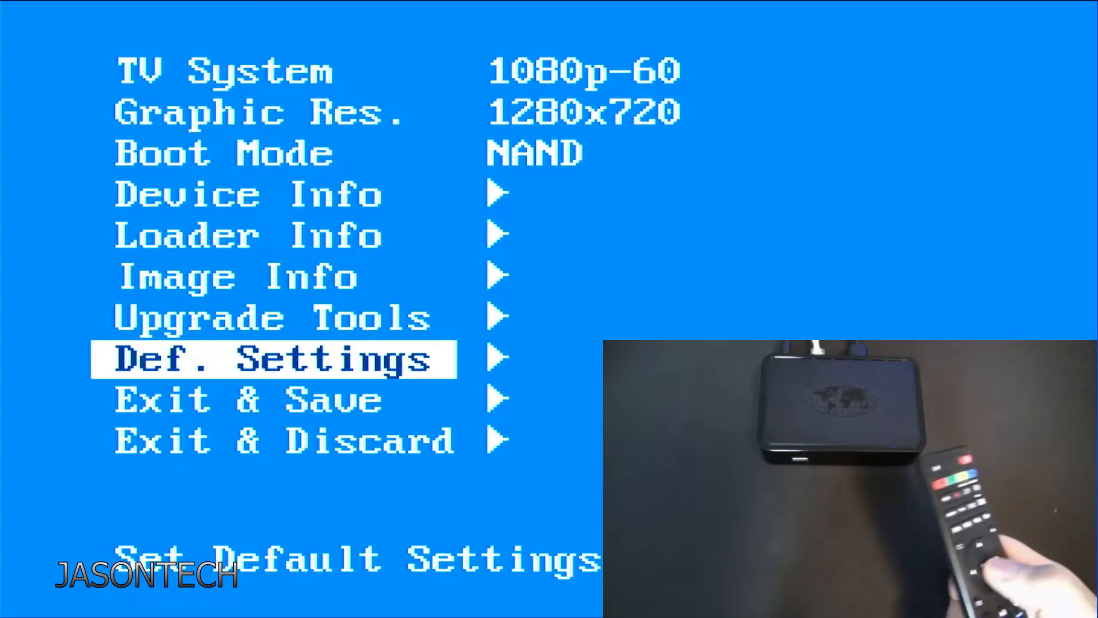
key("Down")
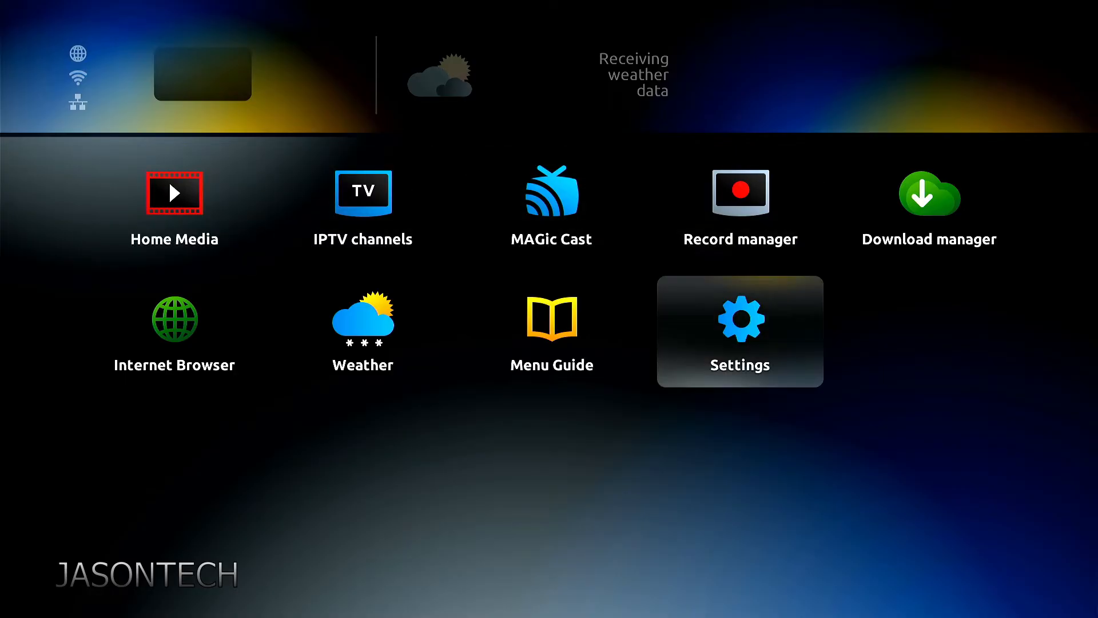
Step: Open Settings, enter System settings and head to Reboot device
left_click(739, 331)
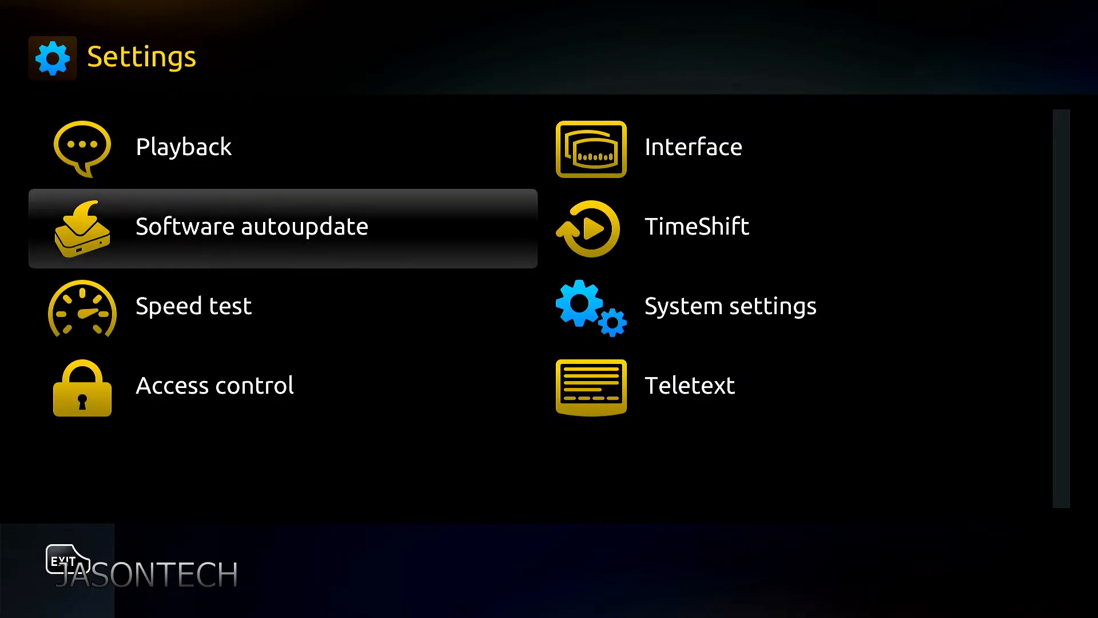
left_click(730, 306)
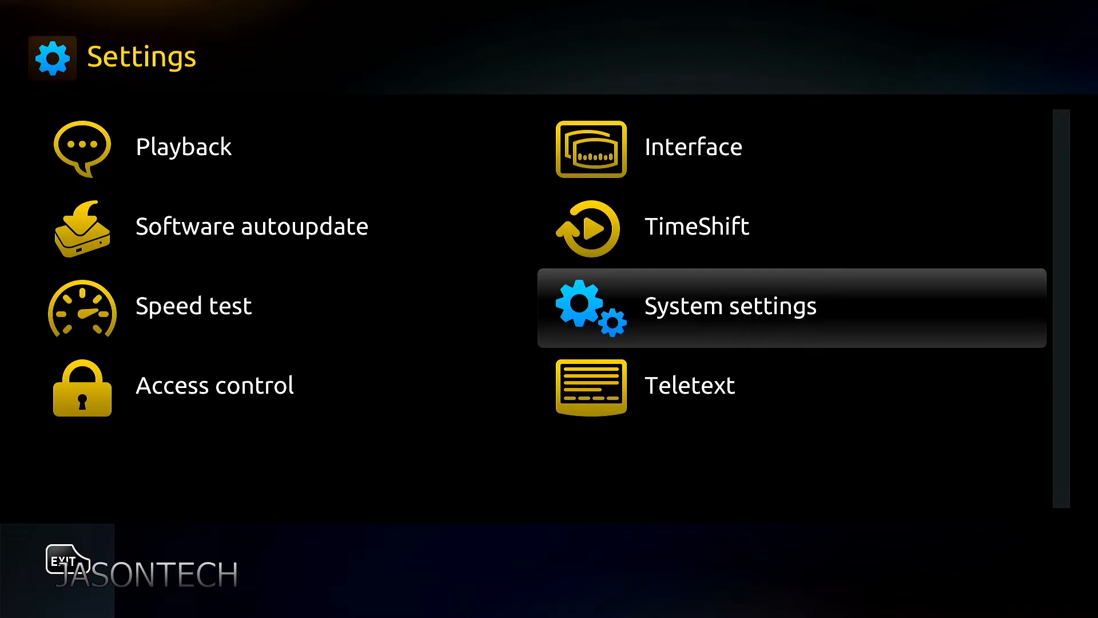
left_click(728, 305)
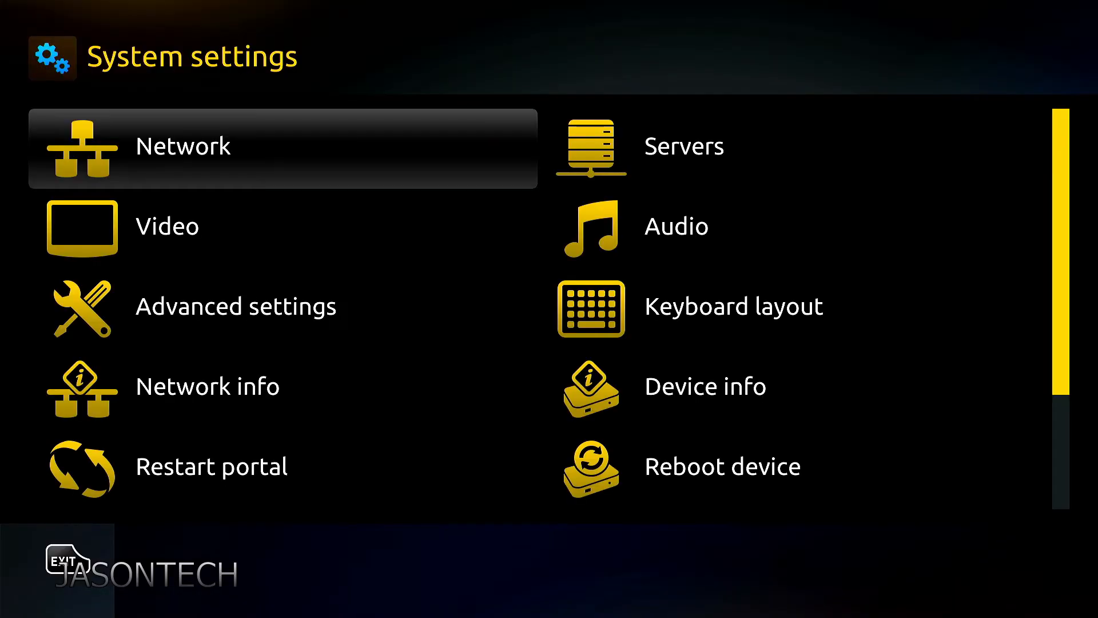
left_click(682, 146)
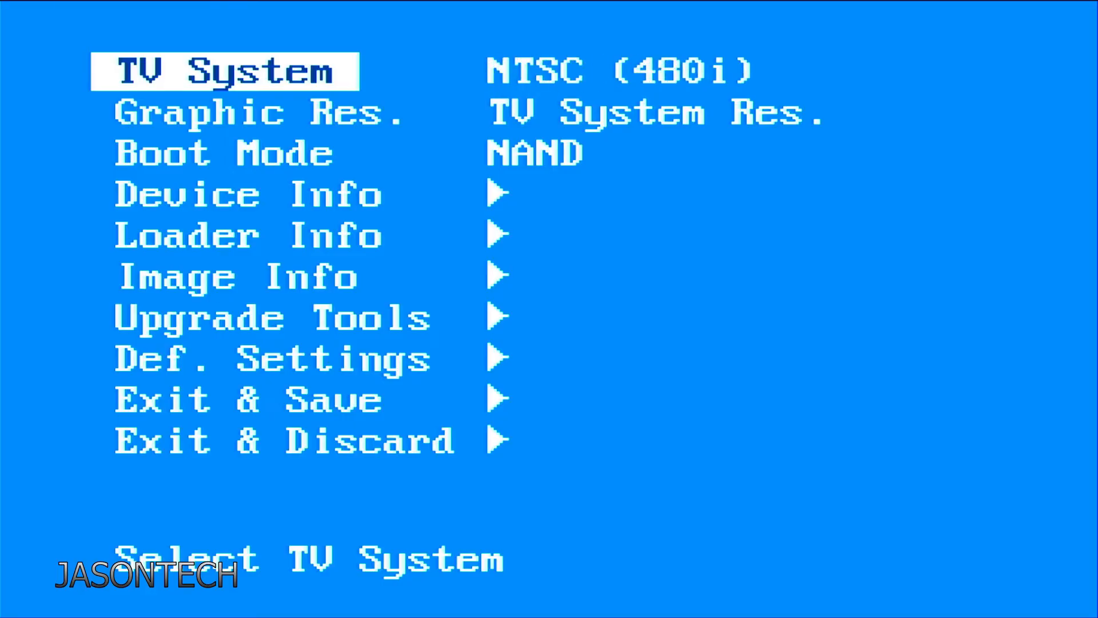
Step: Set TV system to 1080p-60, verify Boot Mode is NAND, and reach Exit & Save
key("Right")
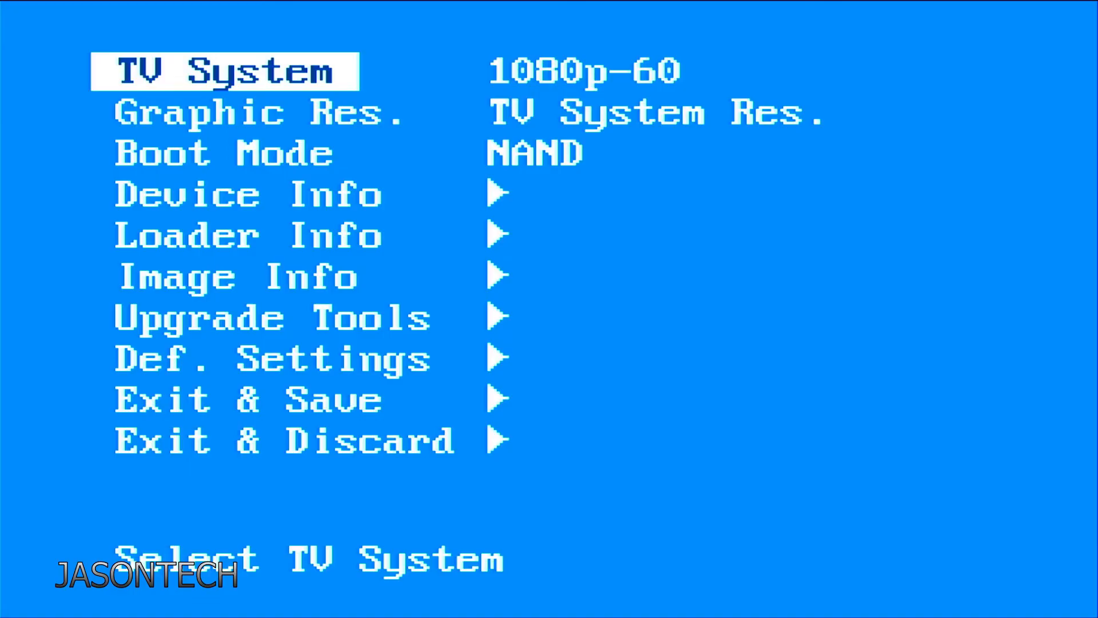
key("down")
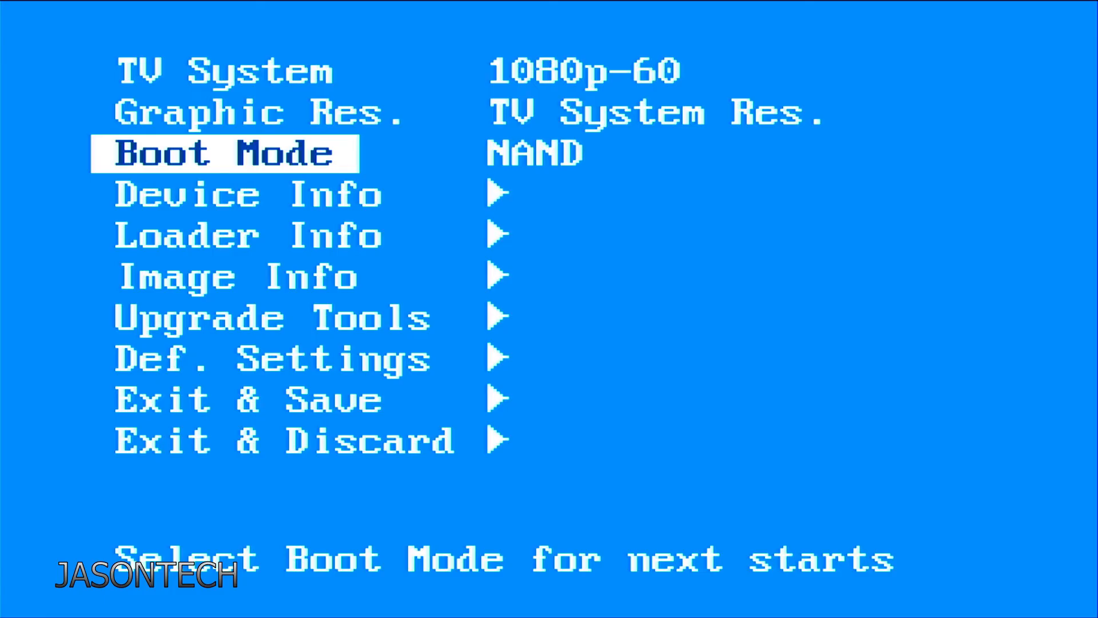
key("Down")
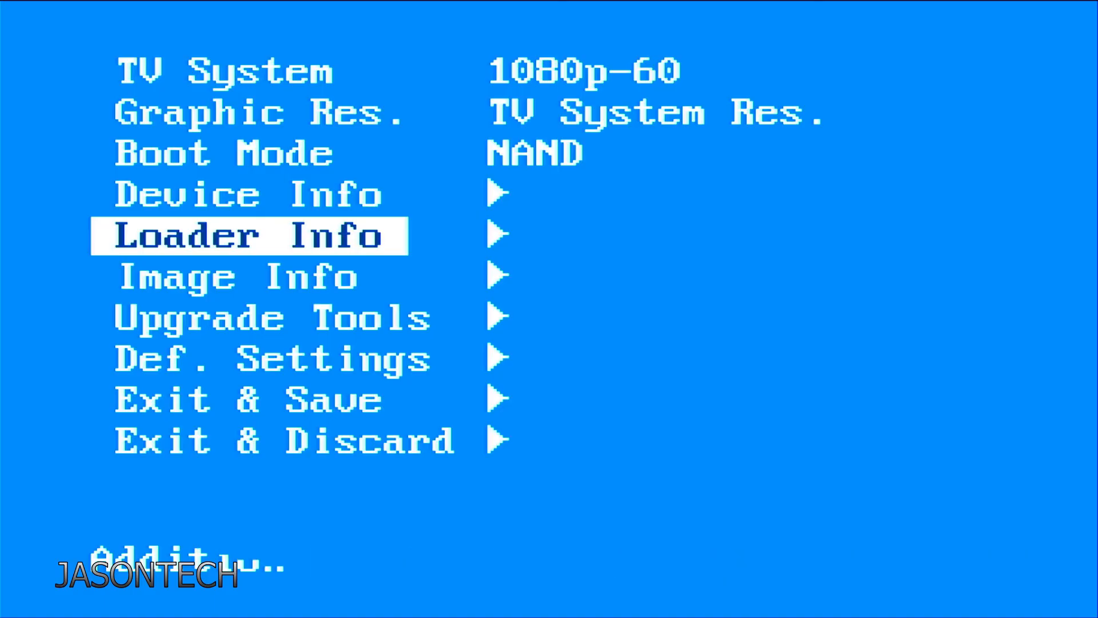
key("down")
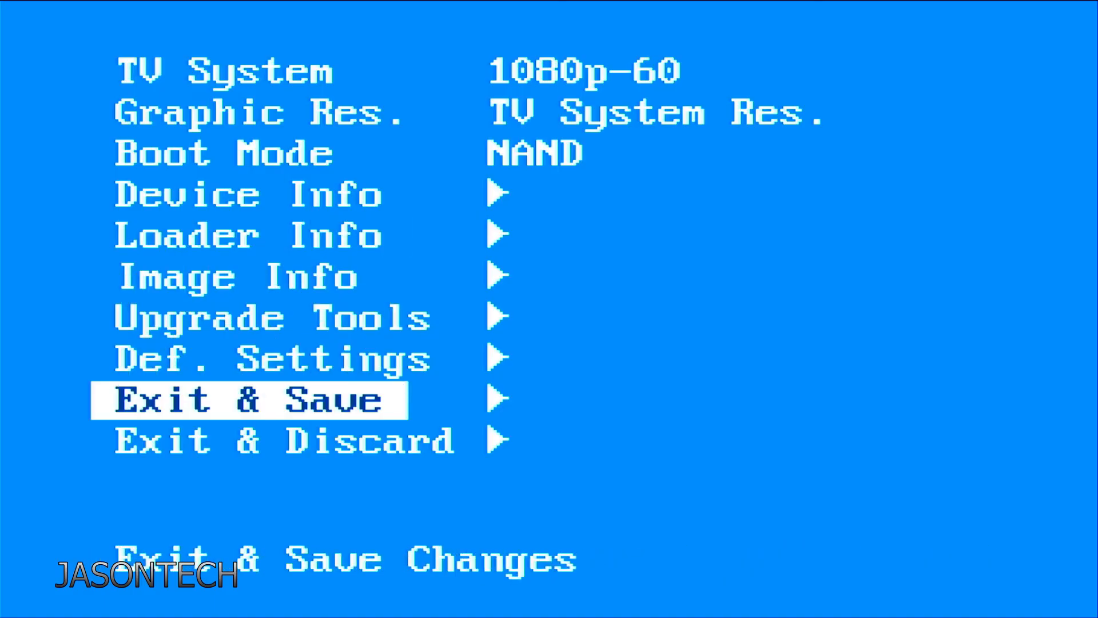